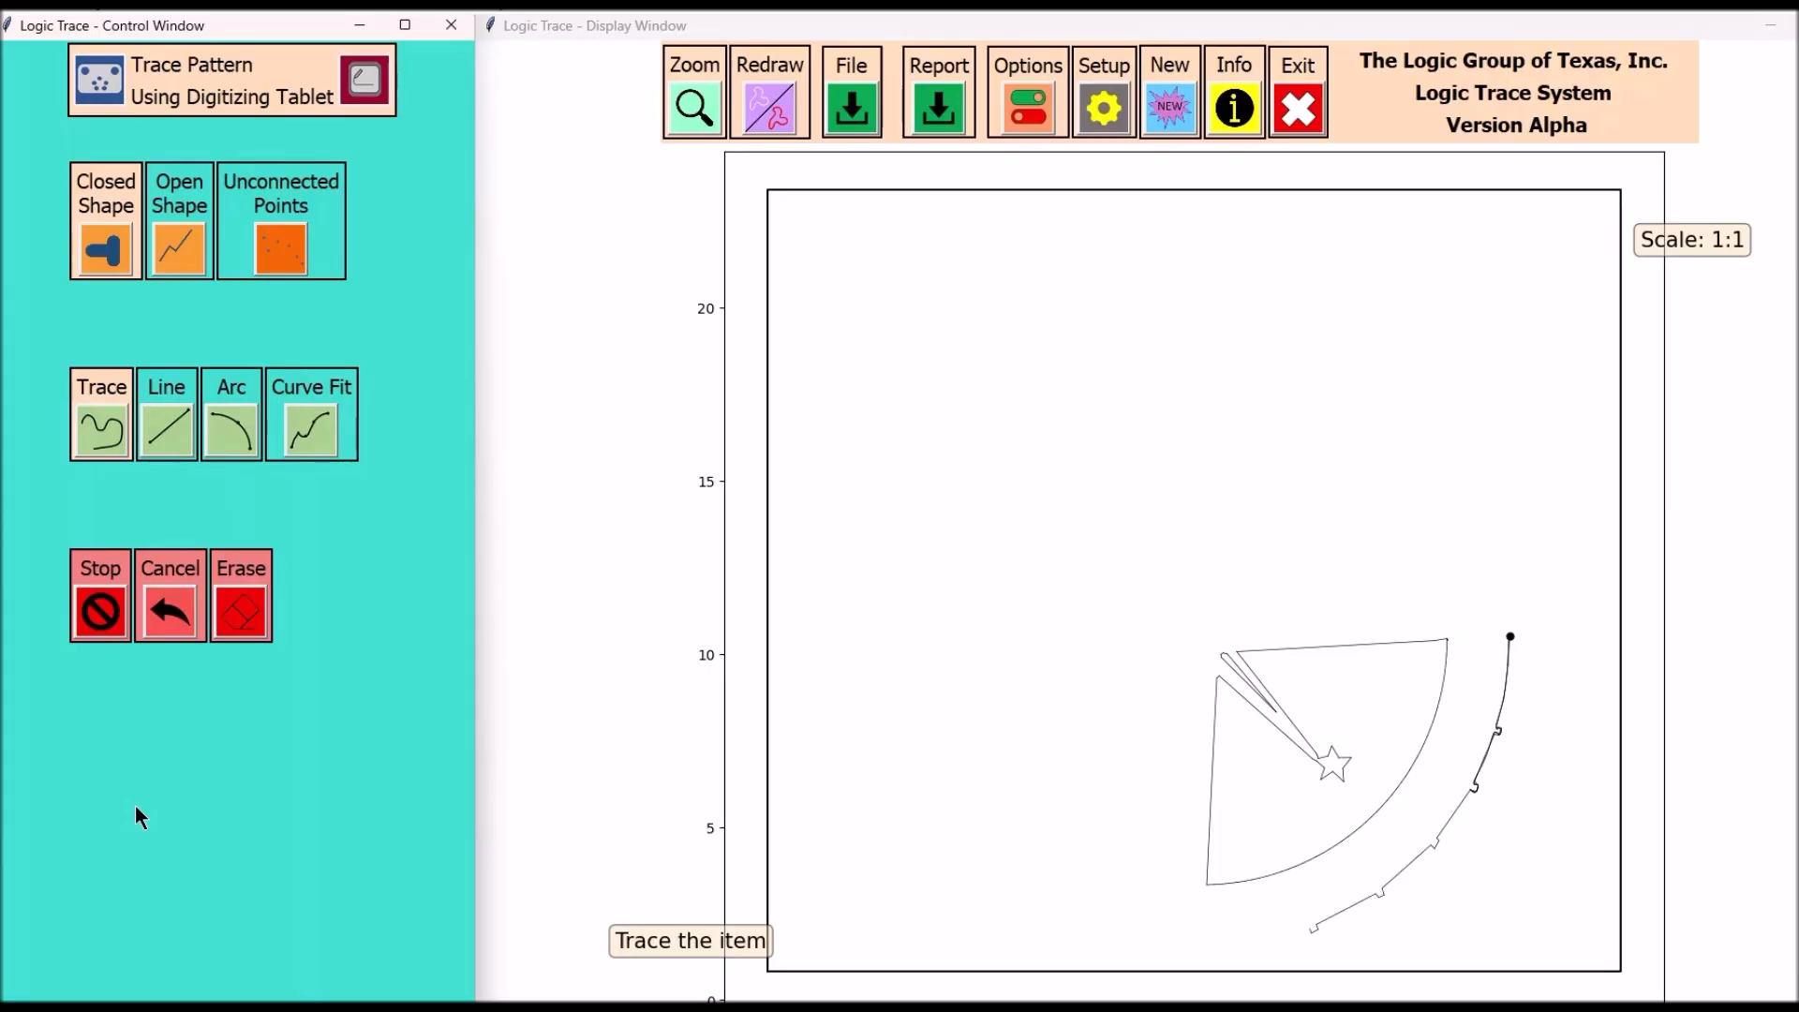
mouse_move(255, 418)
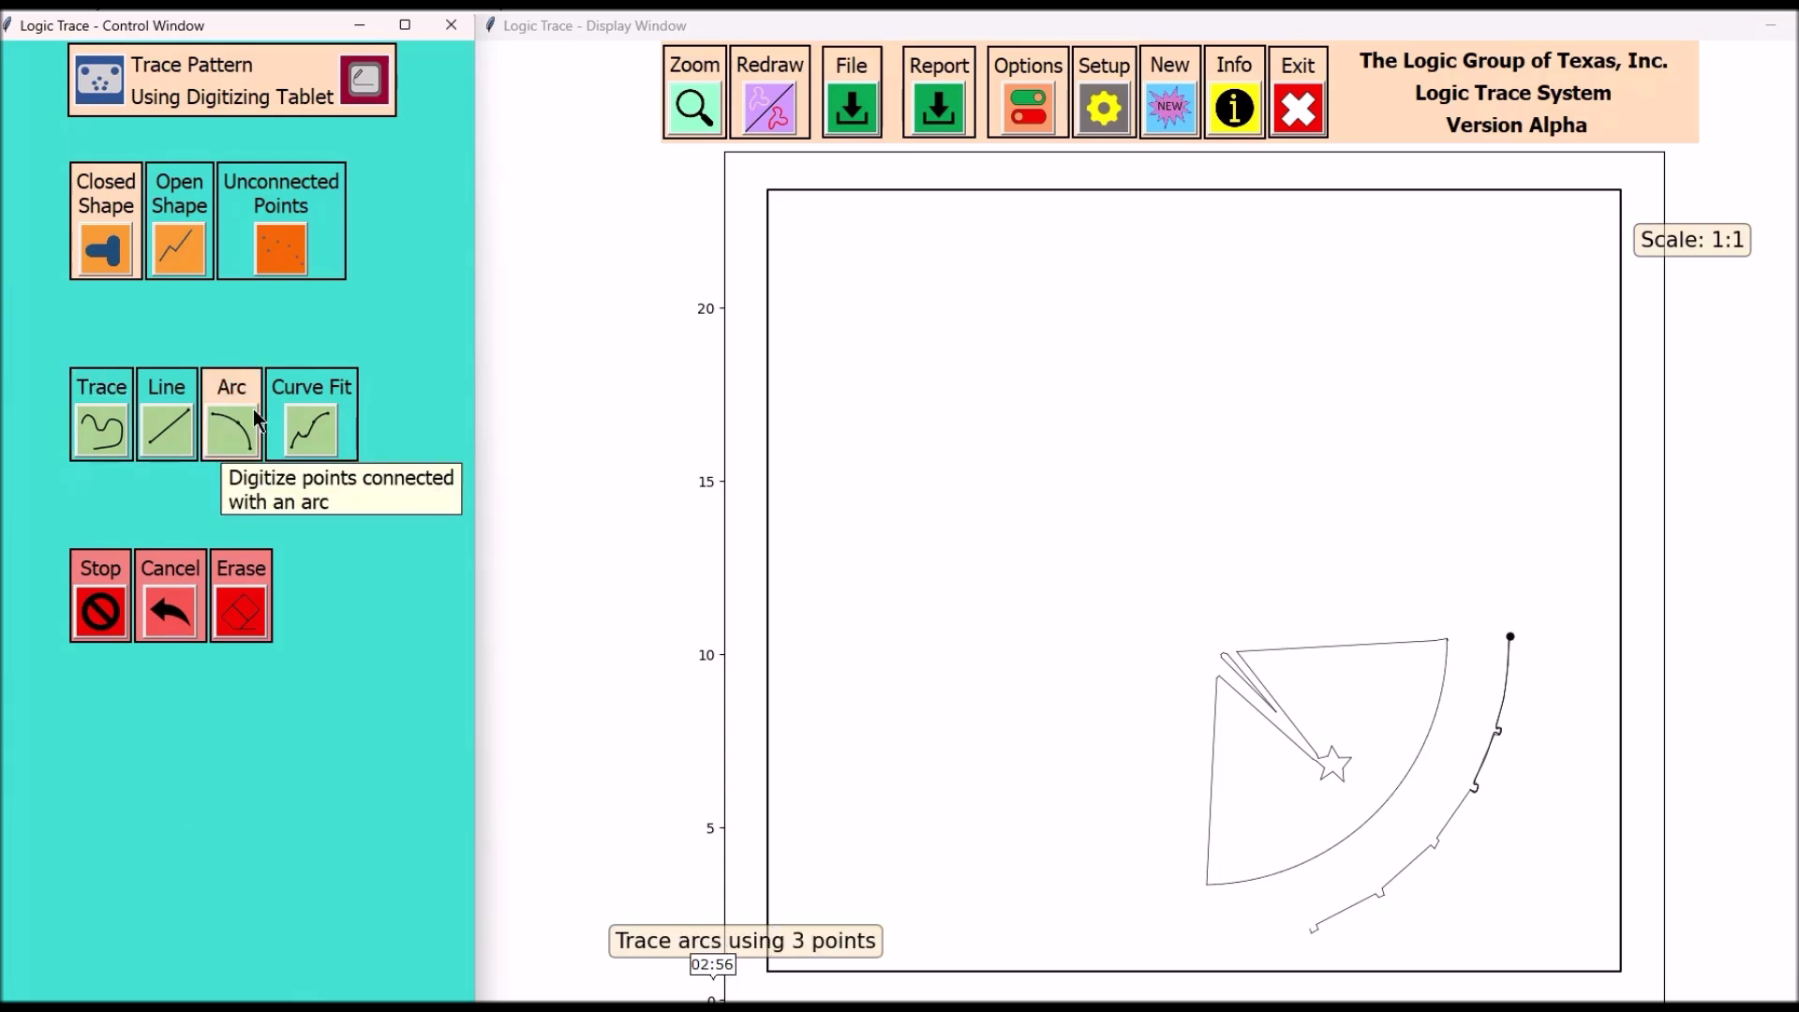
Step: Trace the leafy branch freehand and begin the three-point arc along the ring's bottom
click(311, 431)
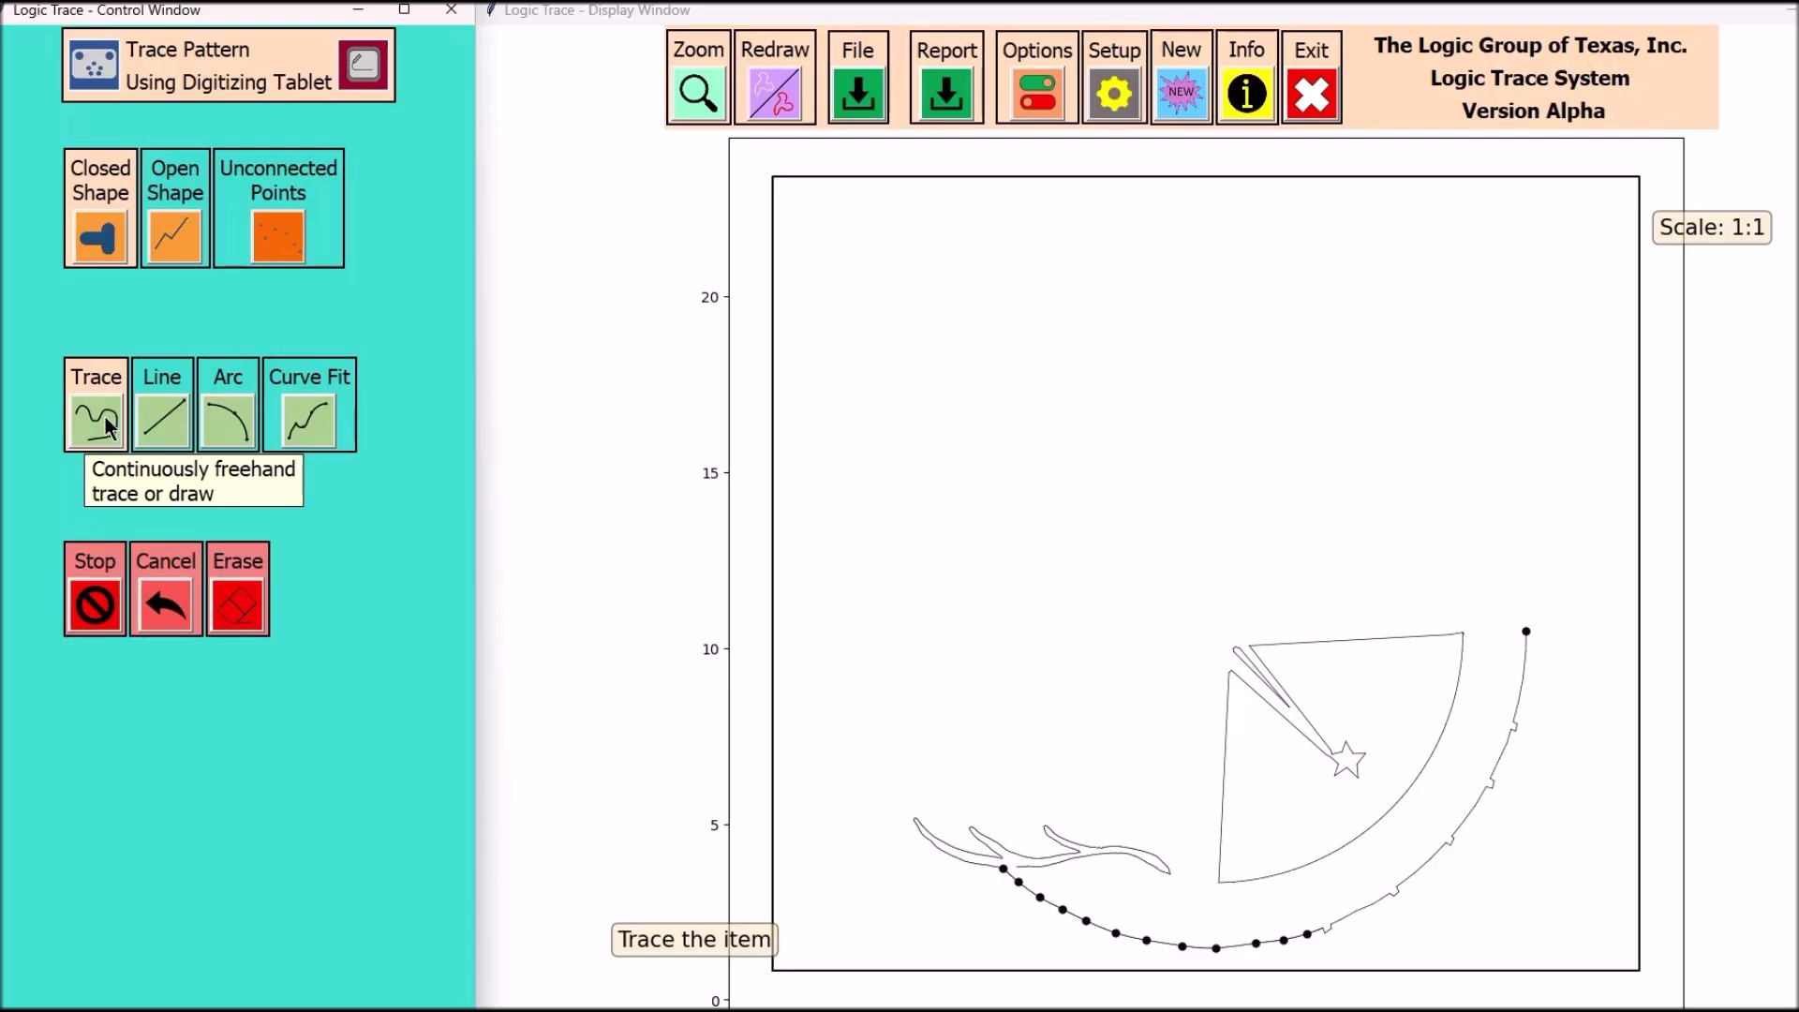
click(309, 421)
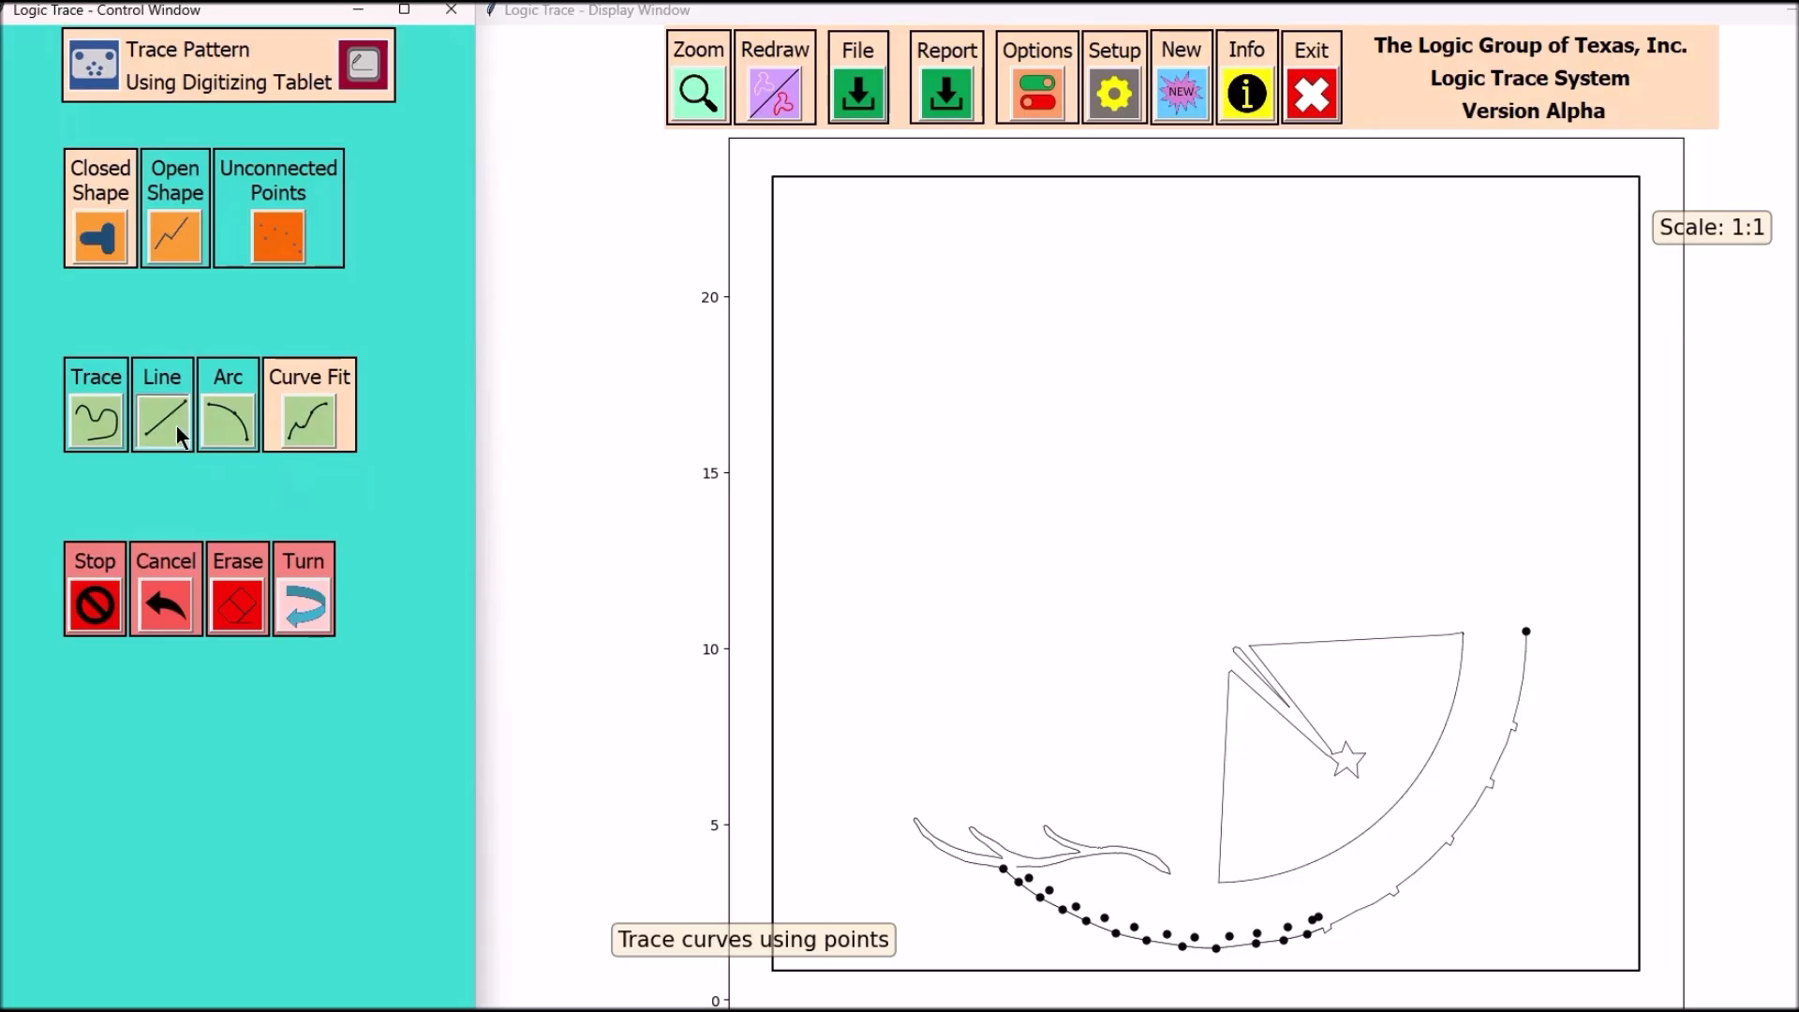
Step: Digitize the outer circle with tree, mountains and waves, then restart tracing point-by-point for the ridges
click(161, 405)
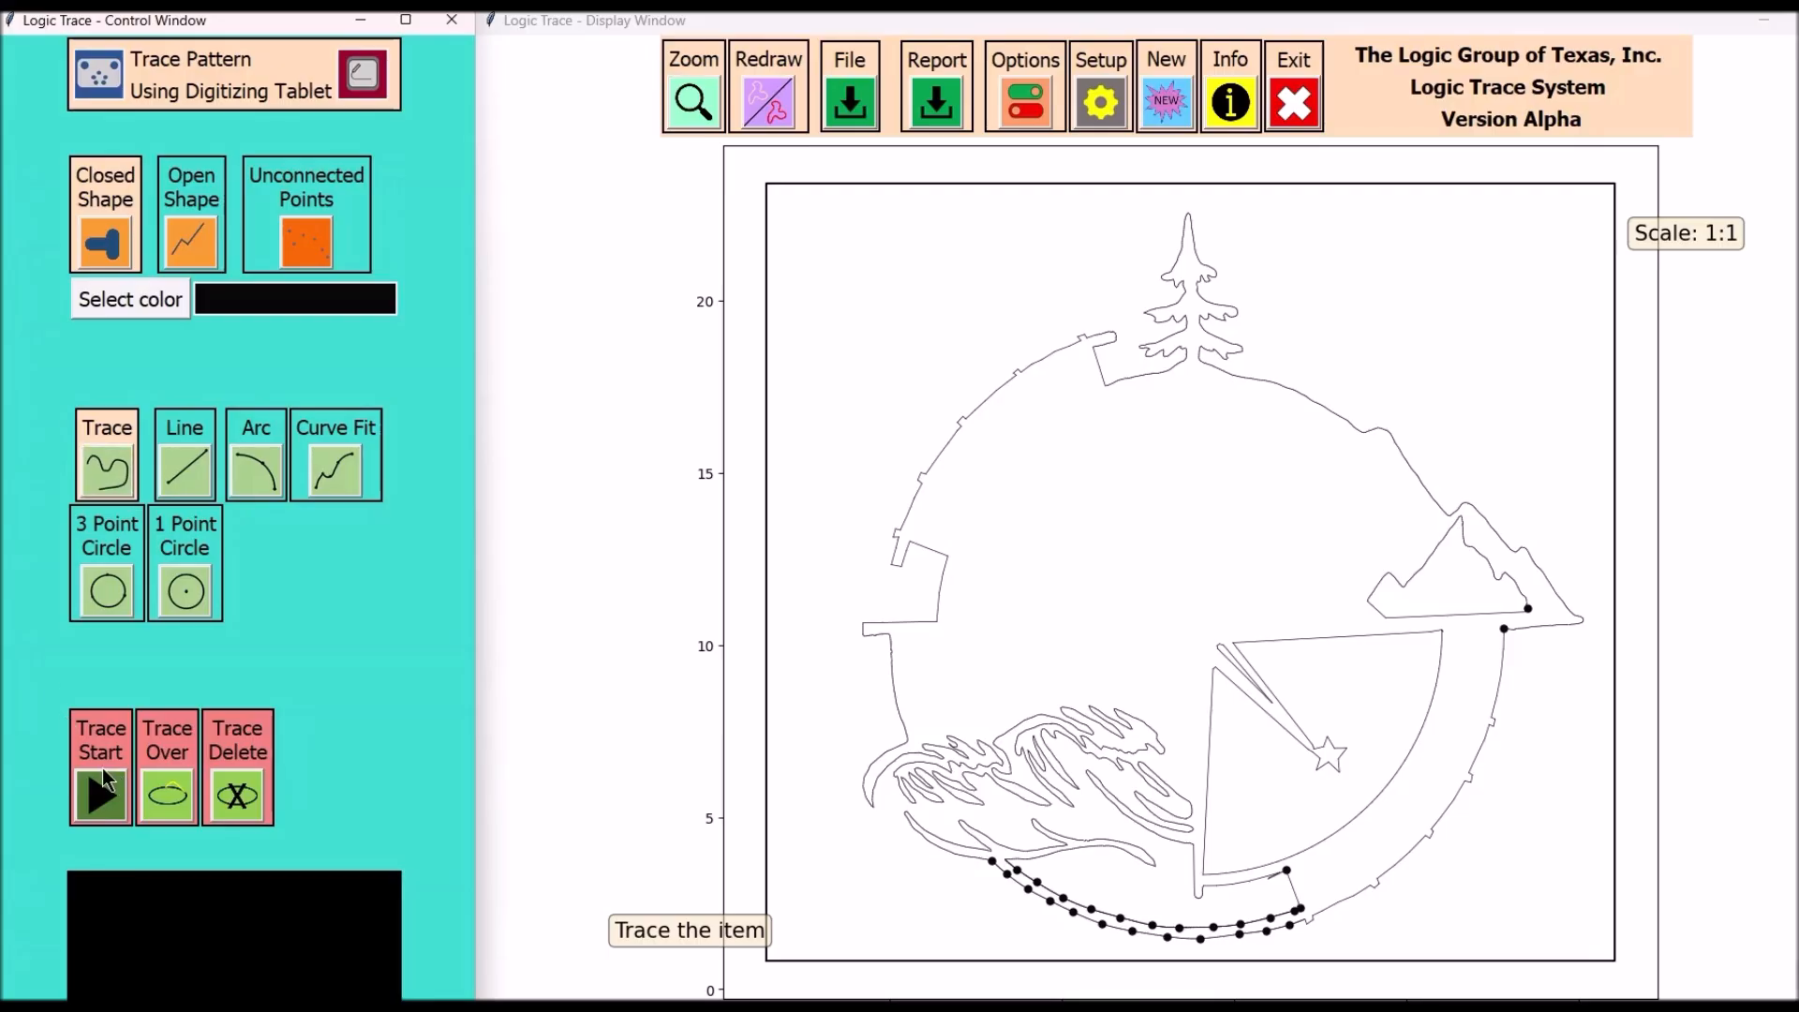
click(101, 794)
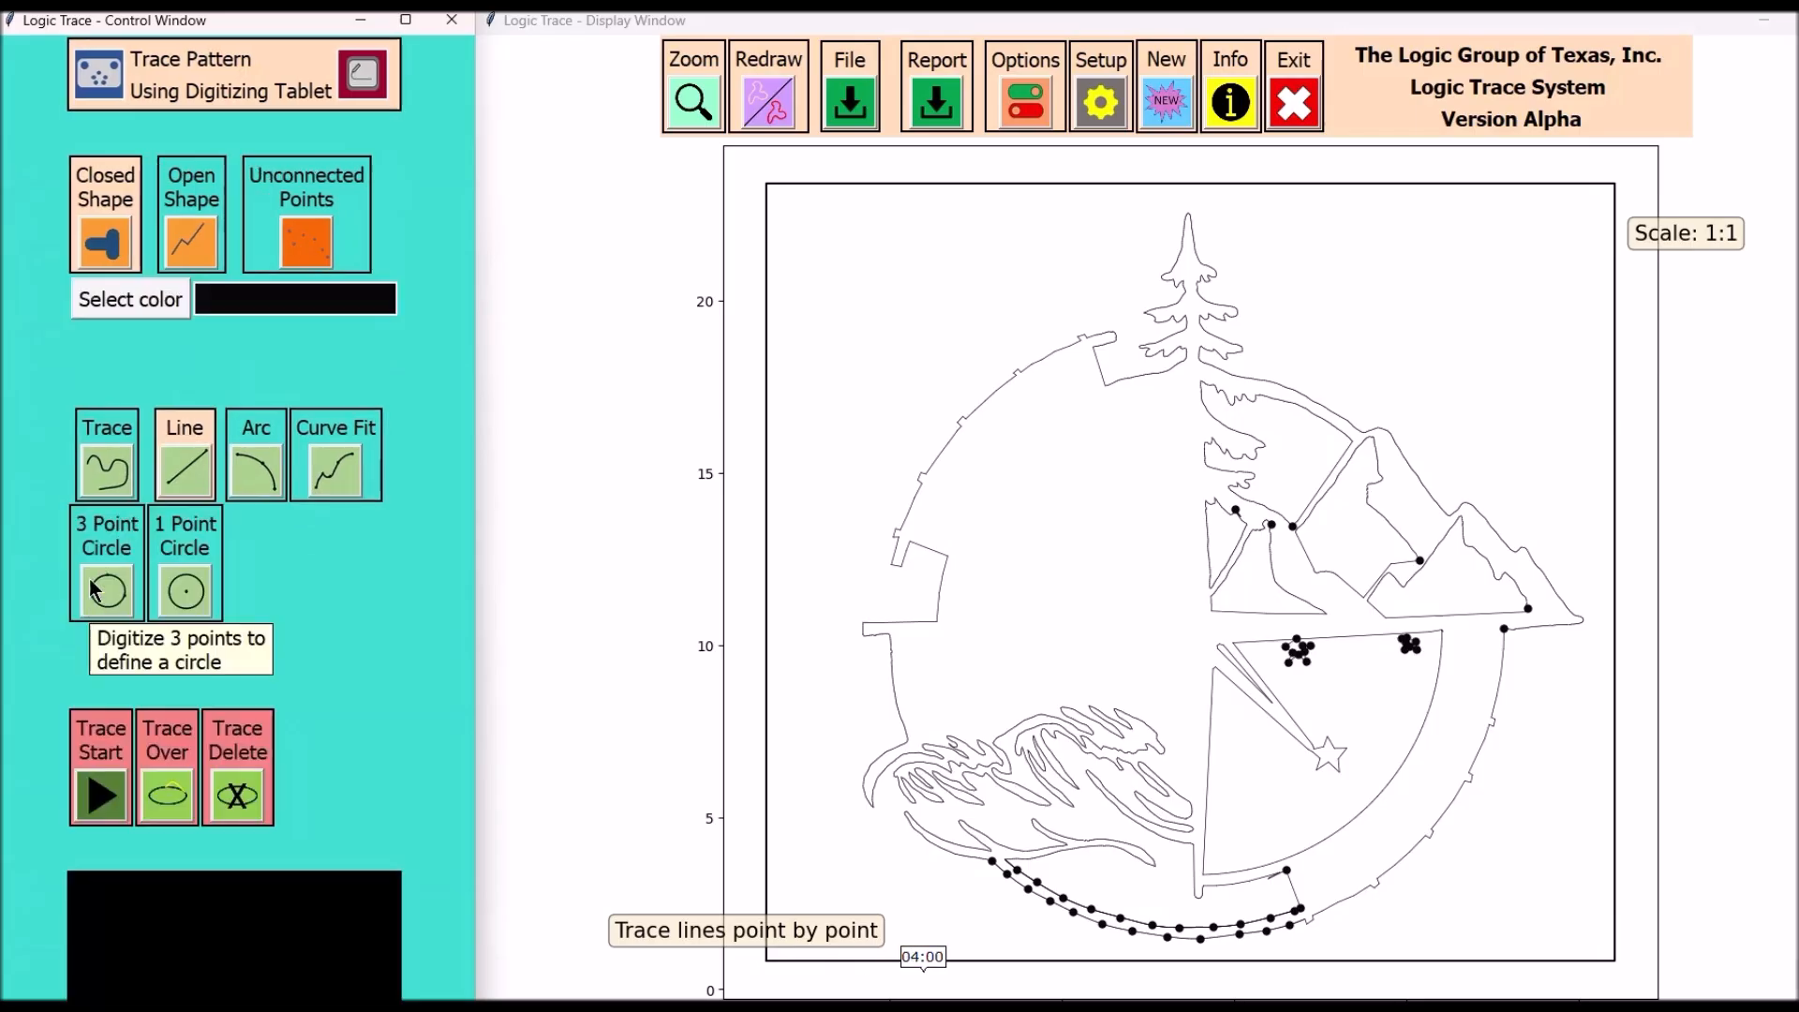
Step: Trace the mountain ridges, sun rays, compass crossbar and segmented band along the ring's right side
click(101, 794)
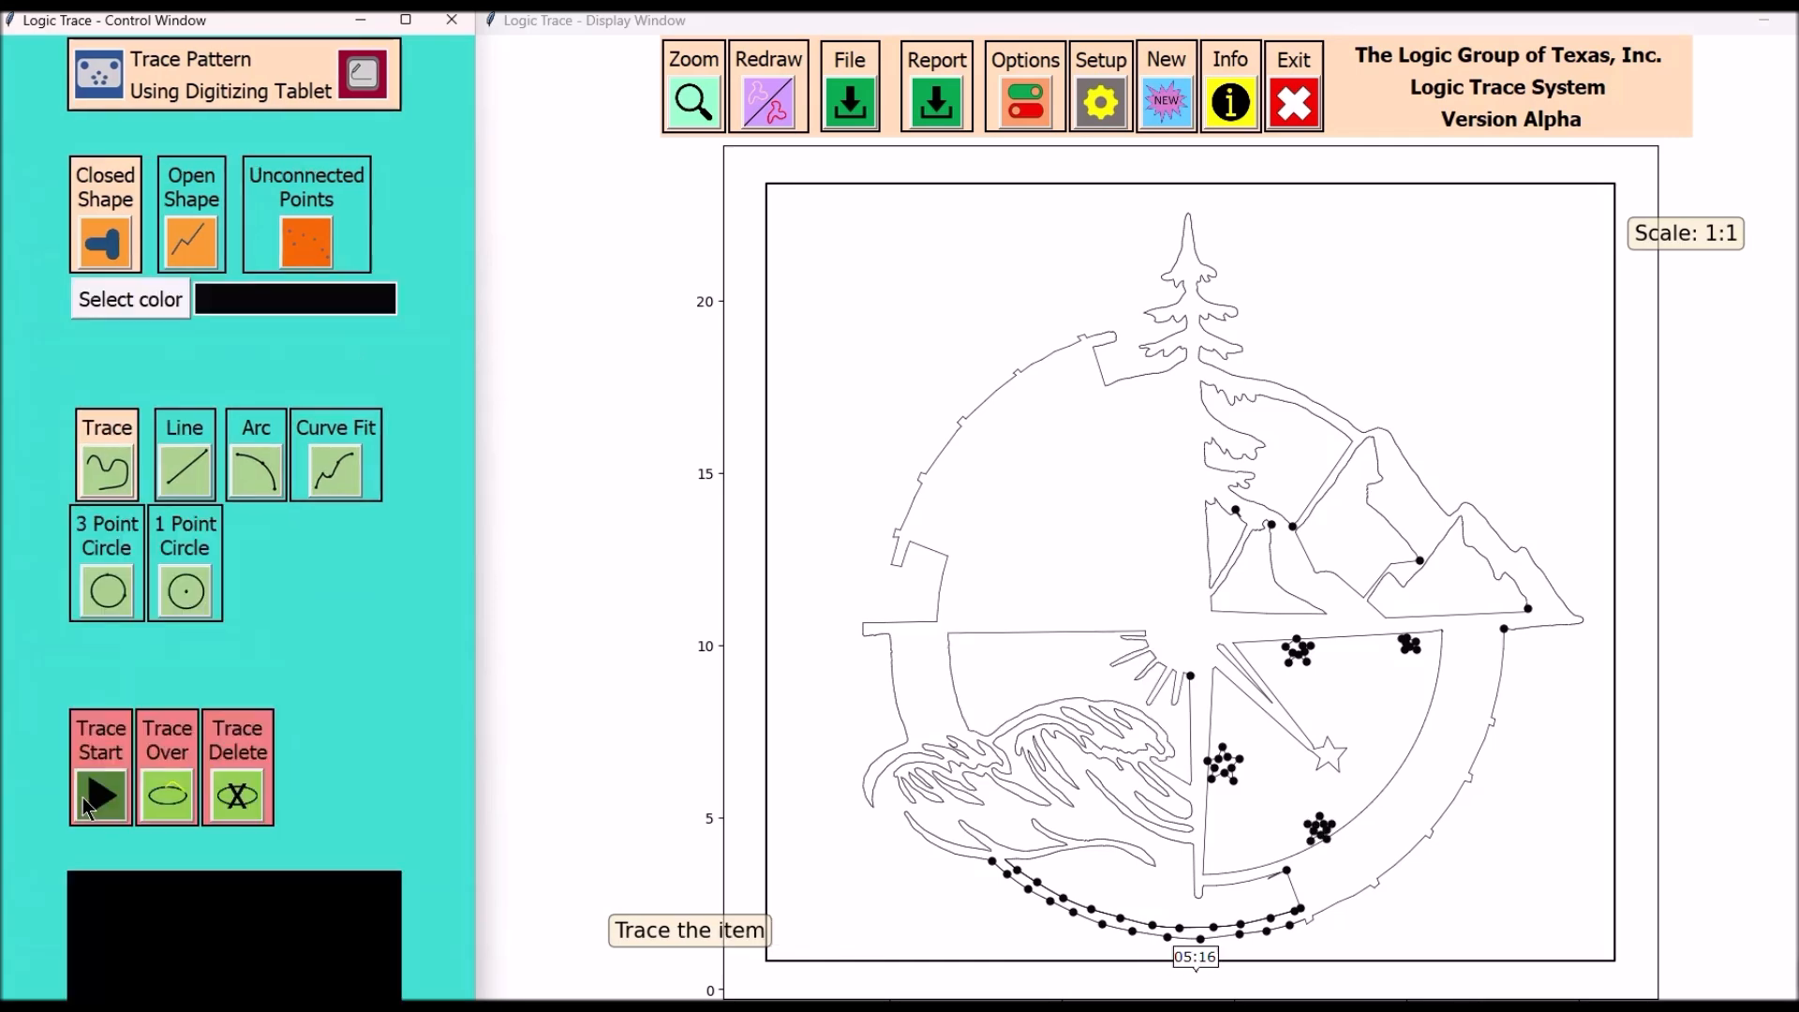
click(101, 793)
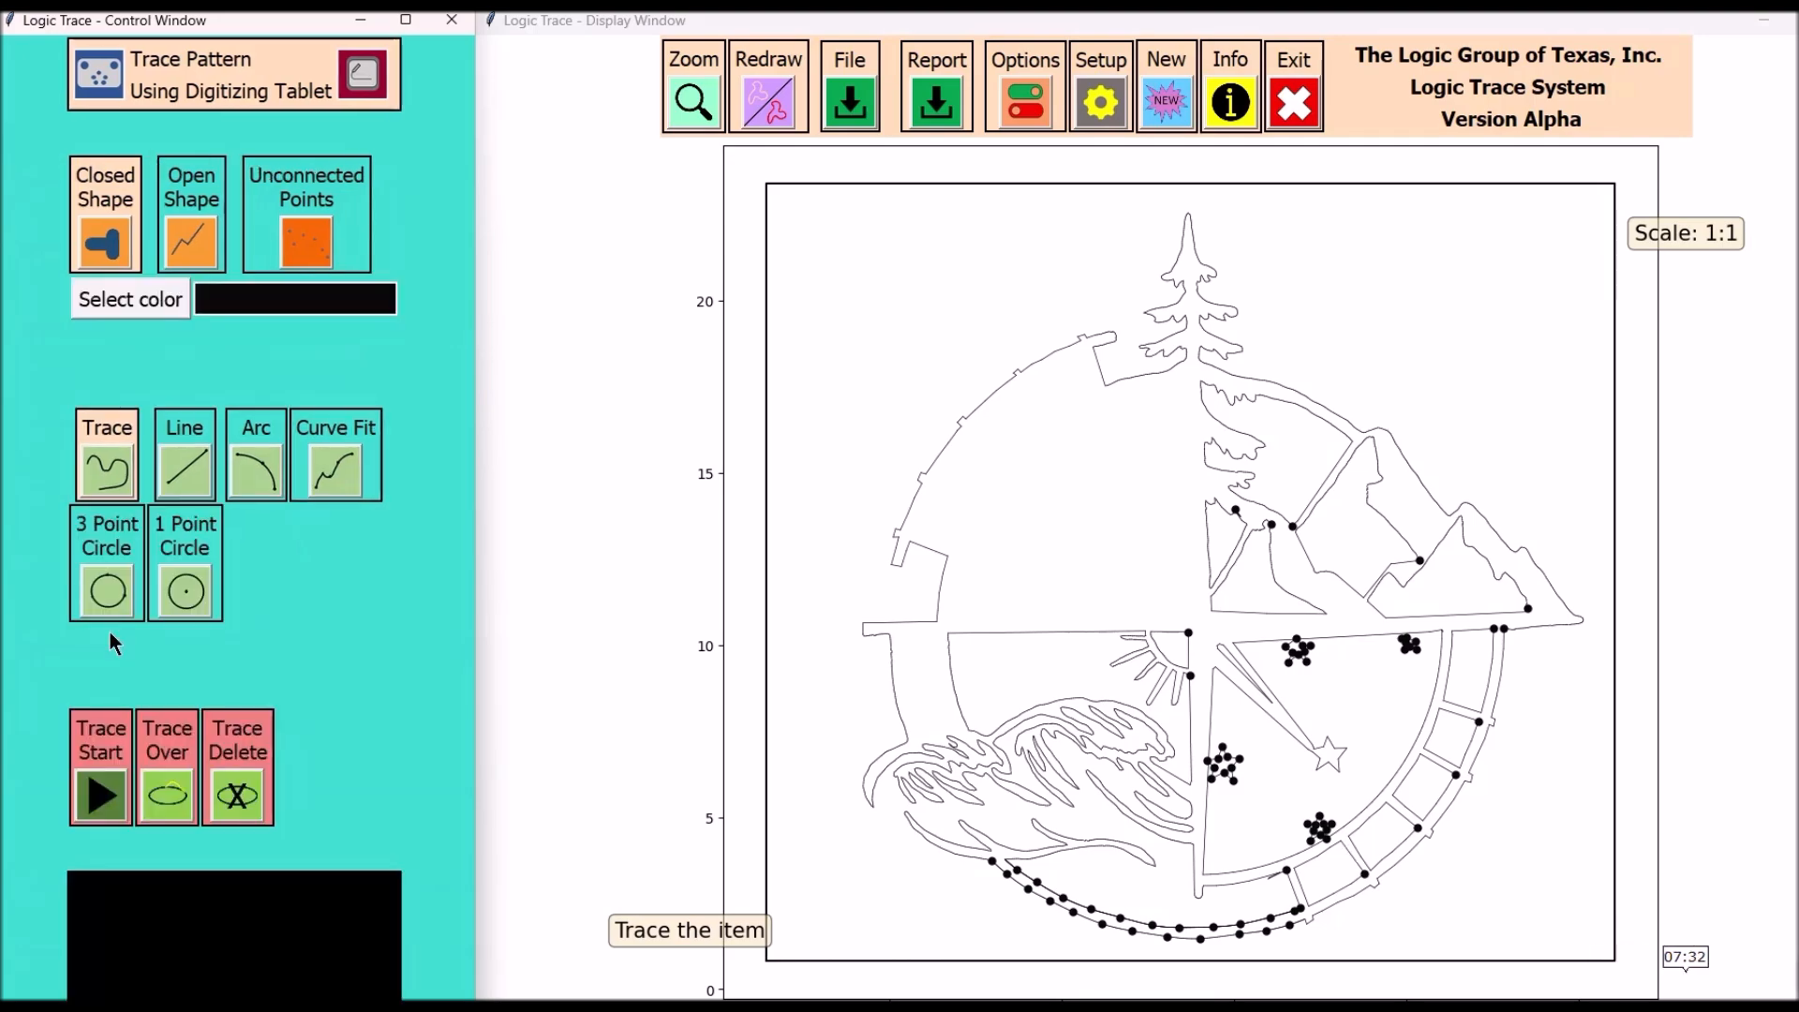
click(101, 791)
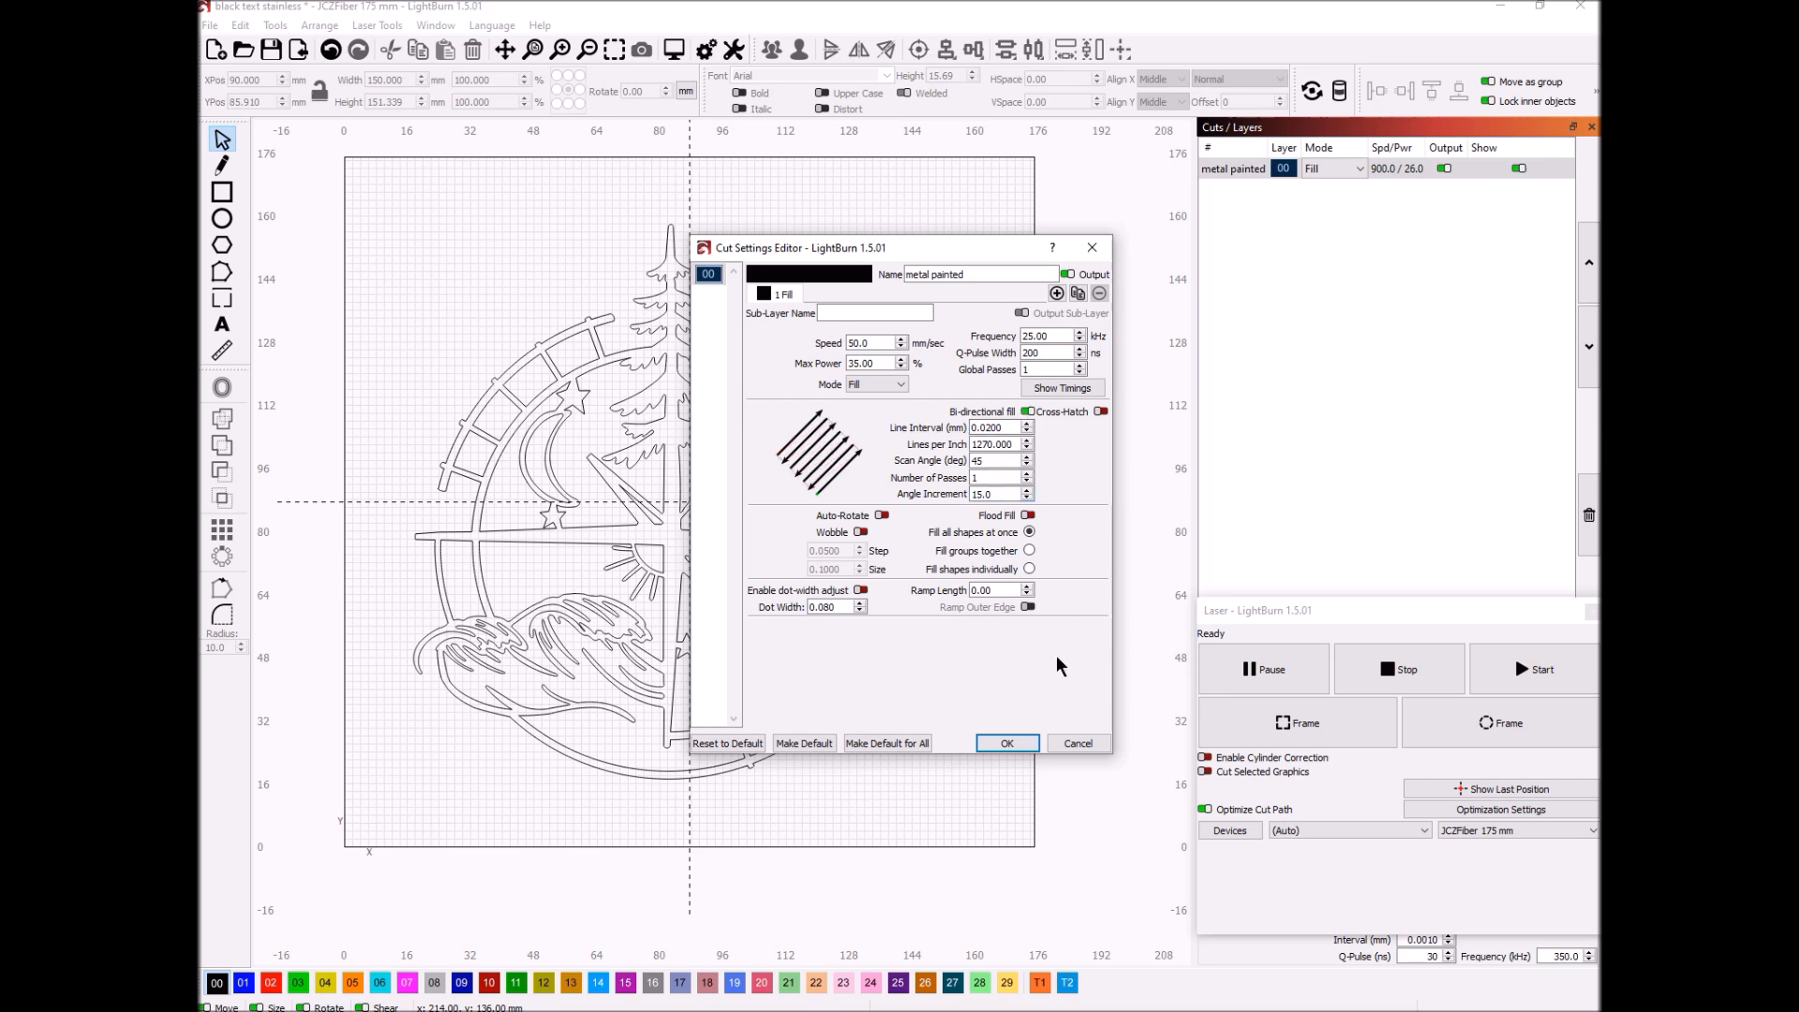
Step: Apply Fill mode at 50 mm/s and 35% power to the painted-metal layer 00
click(1006, 742)
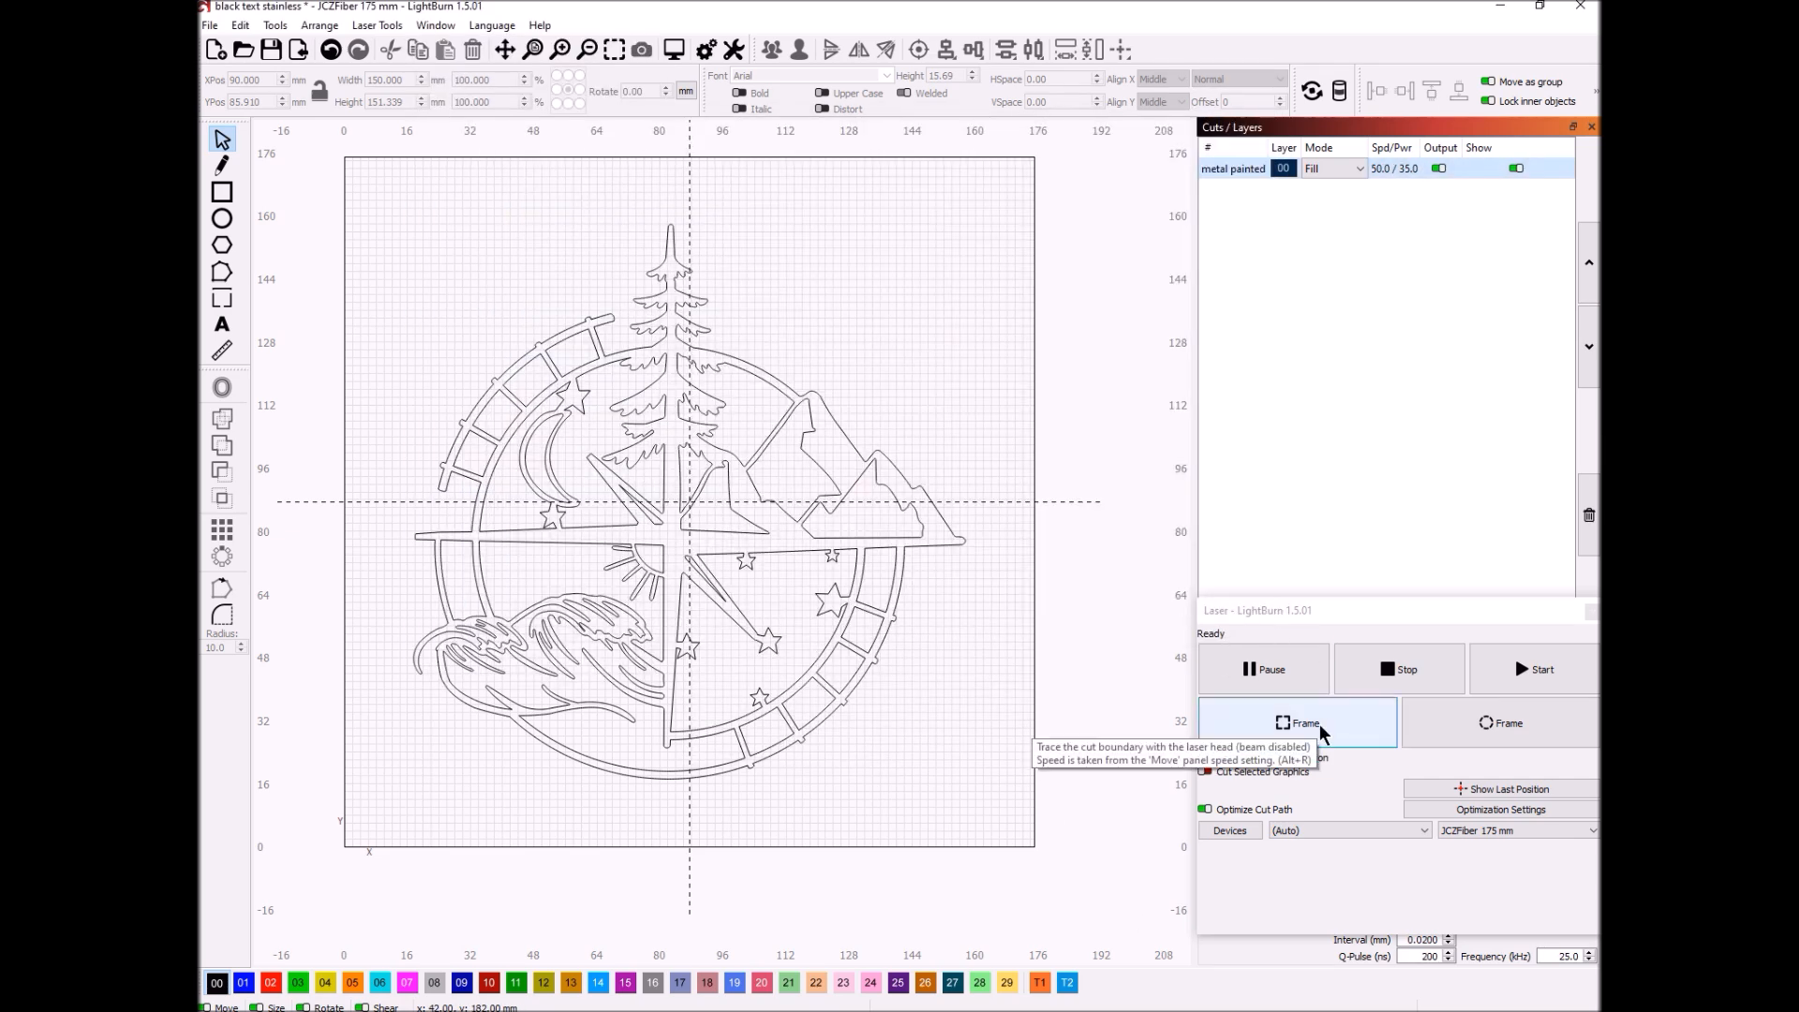